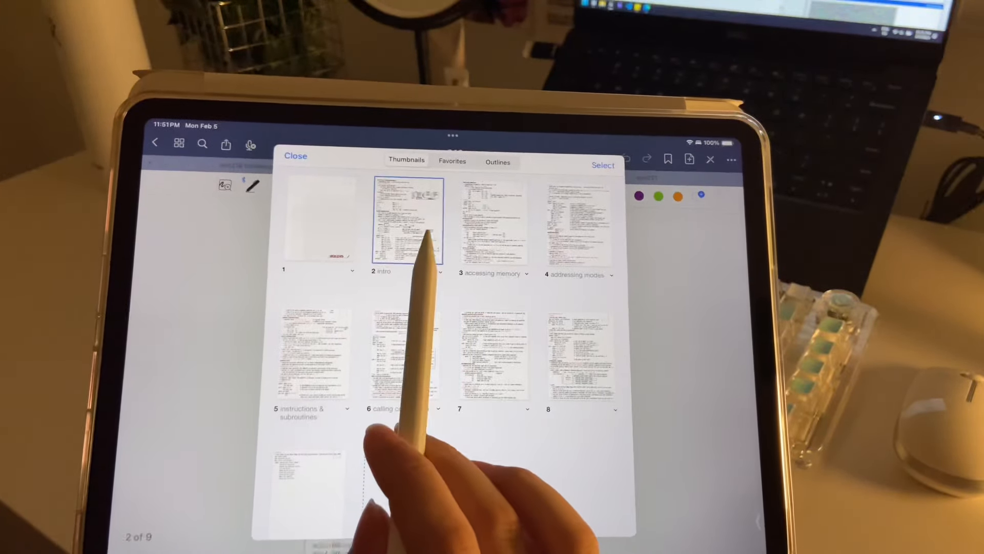
# Open the ece243 intro page, then scroll the ece221 notebook down to the electric field notes.
pyautogui.click(407, 218)
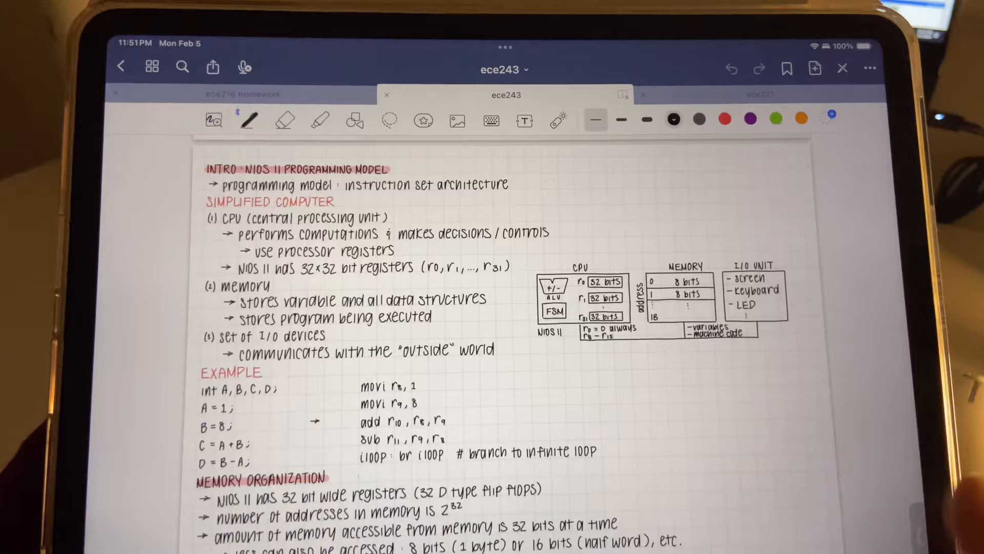
pyautogui.scroll(-3)
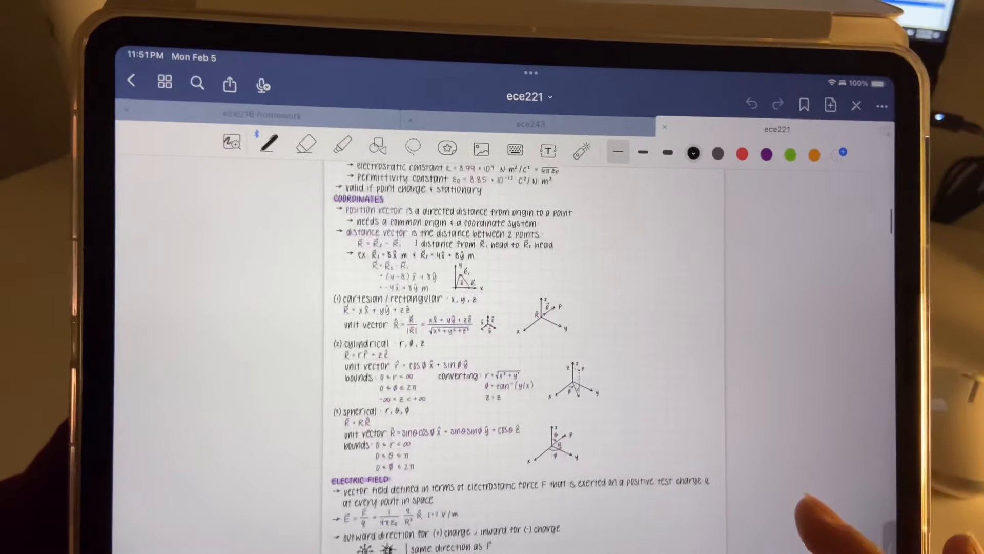
pyautogui.scroll(-3)
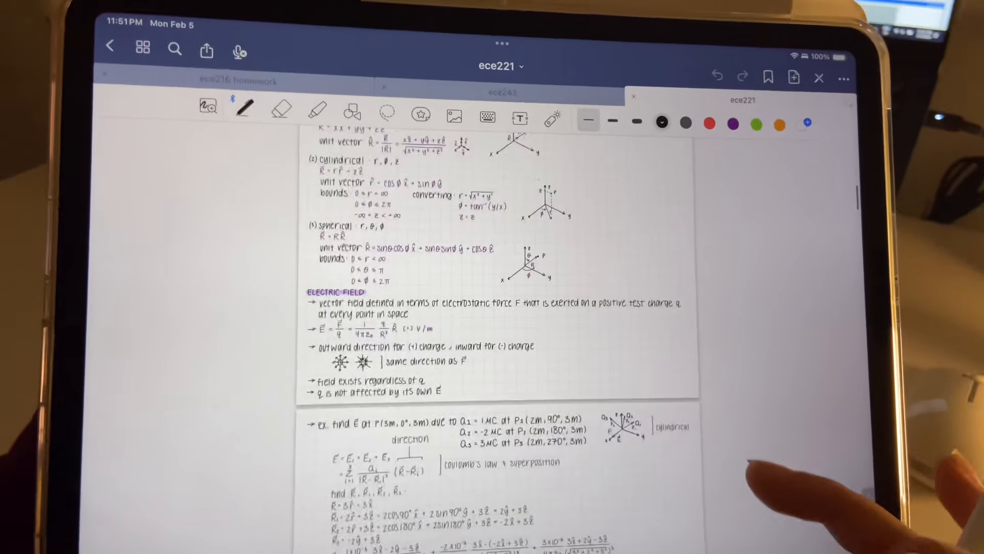
pyautogui.scroll(-3)
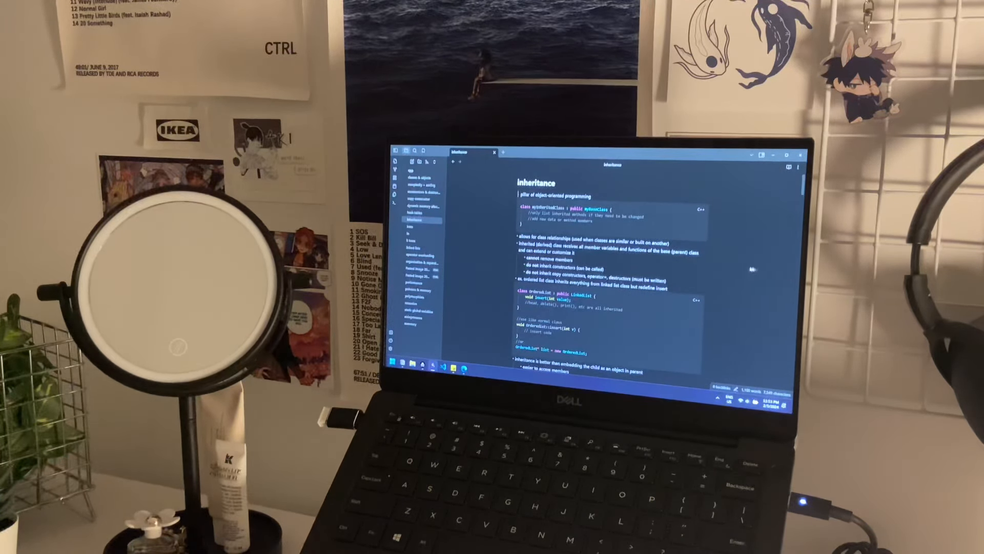
pyautogui.scroll(-3)
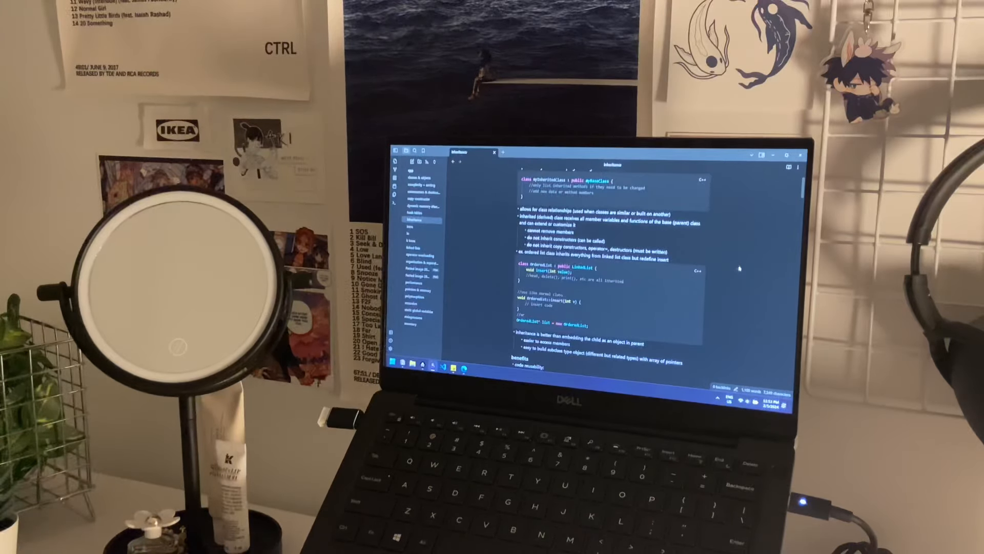
pyautogui.scroll(-3)
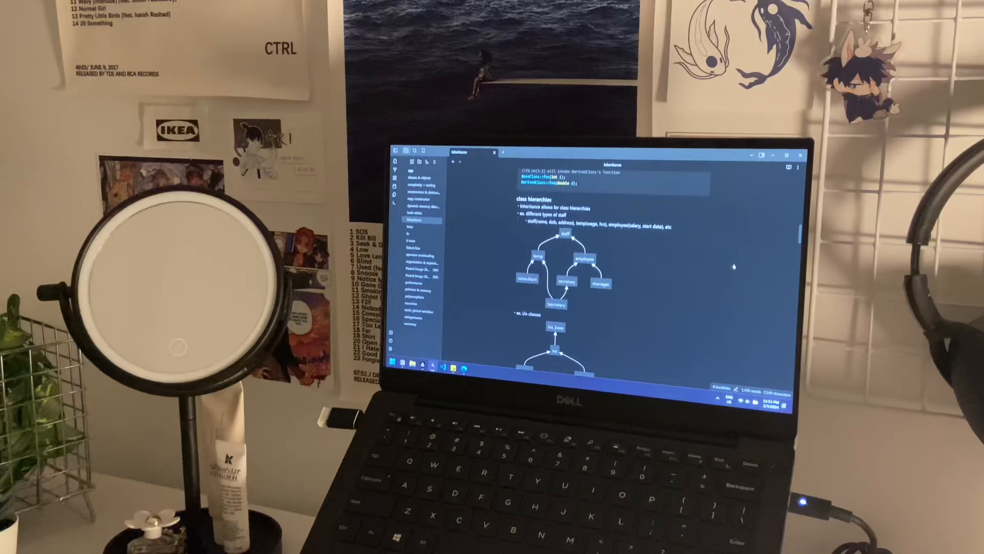
pyautogui.scroll(-3)
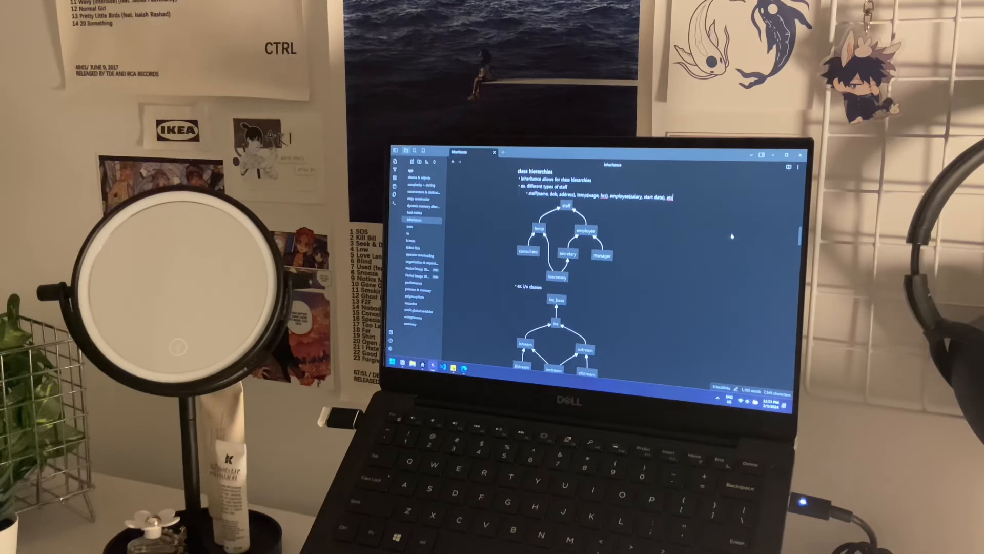
pyautogui.scroll(-3)
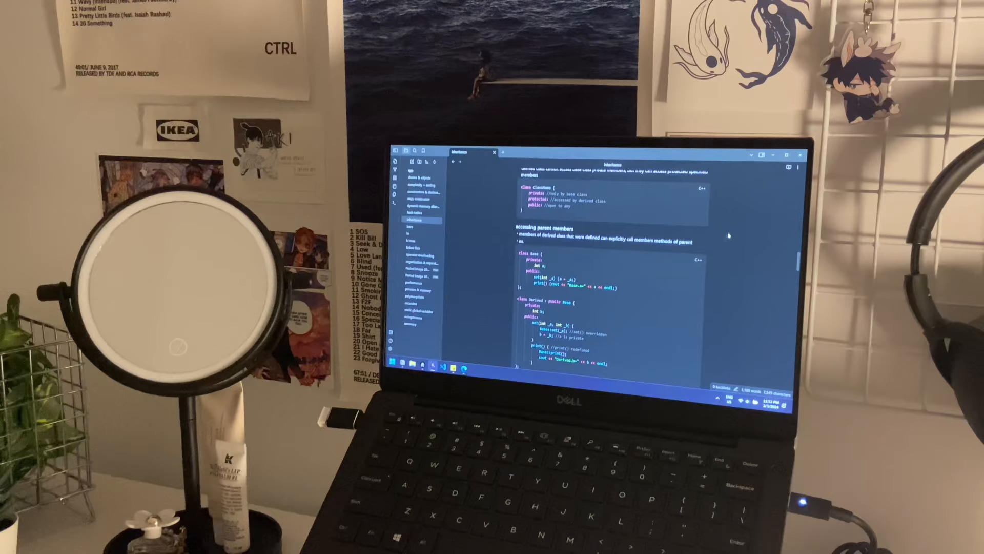
pyautogui.scroll(-3)
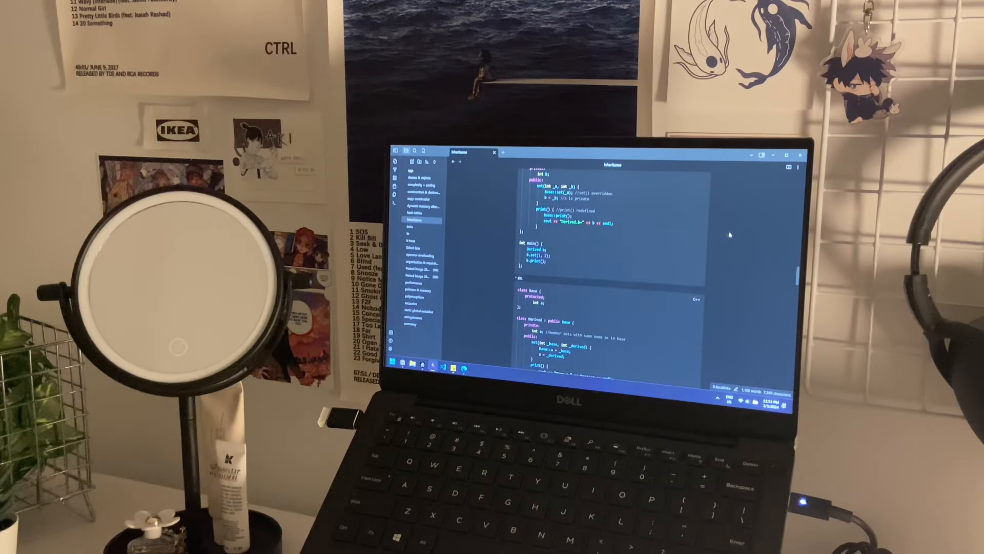
pyautogui.scroll(-3)
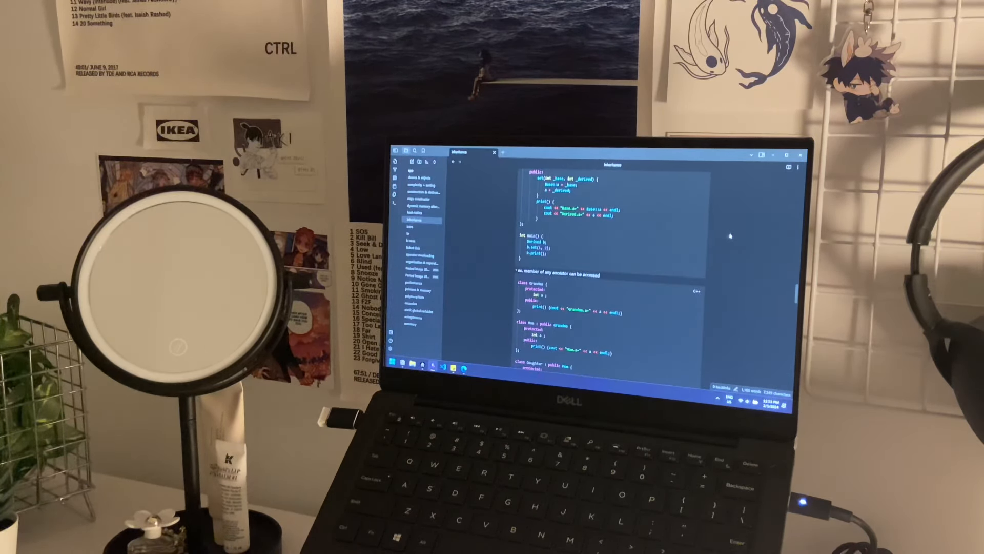